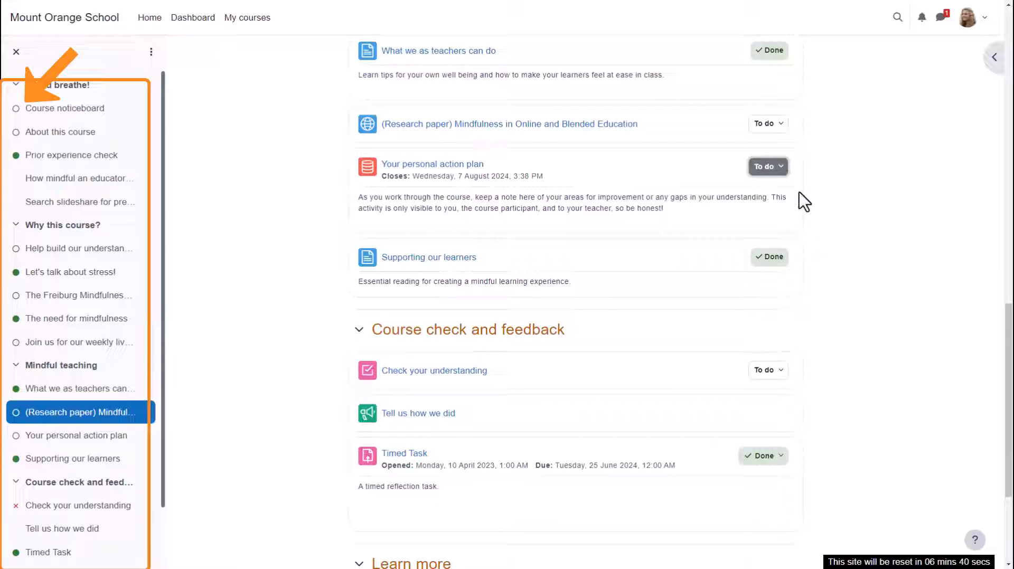
- Mark the first student's Interesting cities activity Completed and confirm the change
scroll("down", 3)
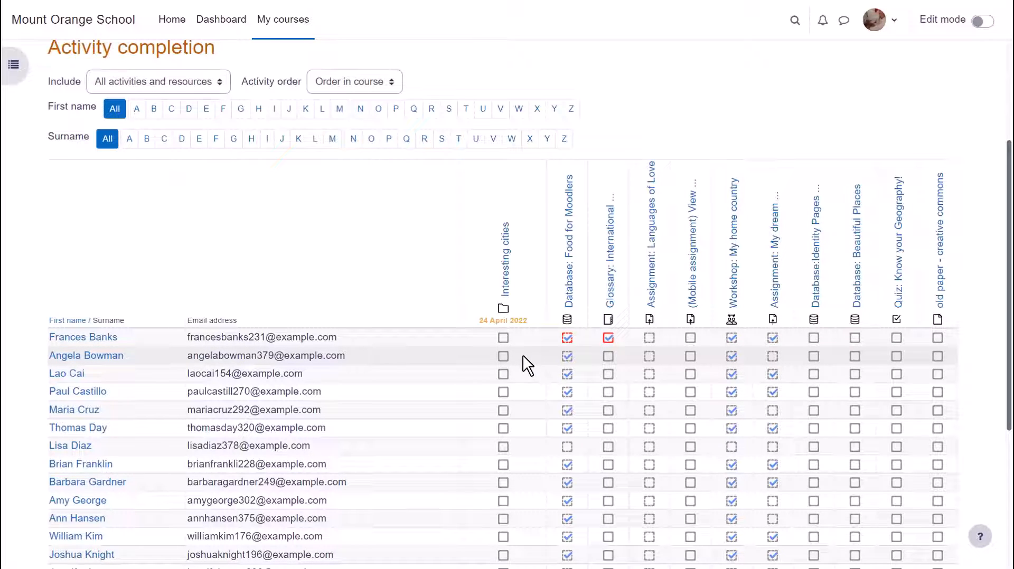
mouse_move(502, 344)
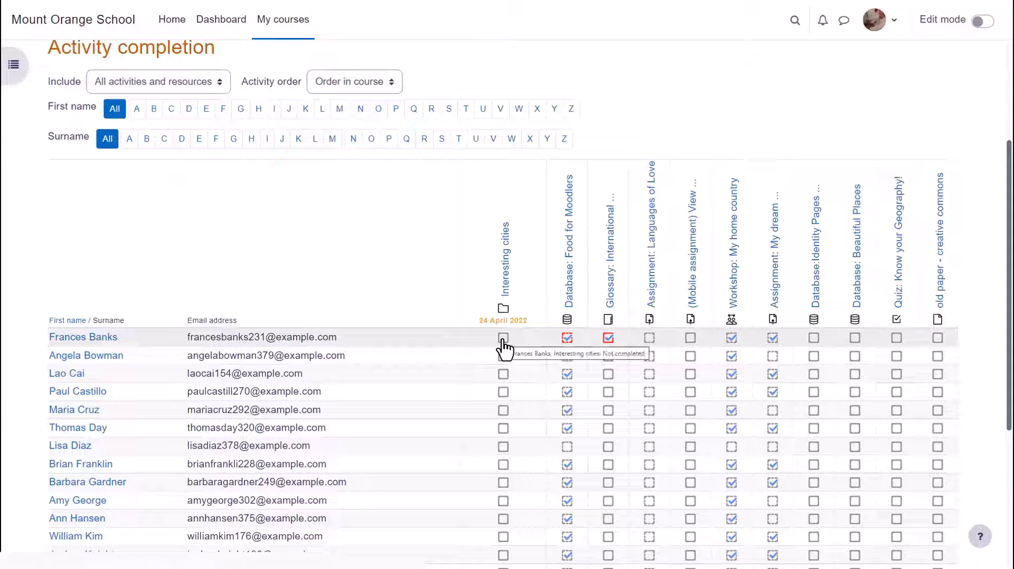
left_click(502, 337)
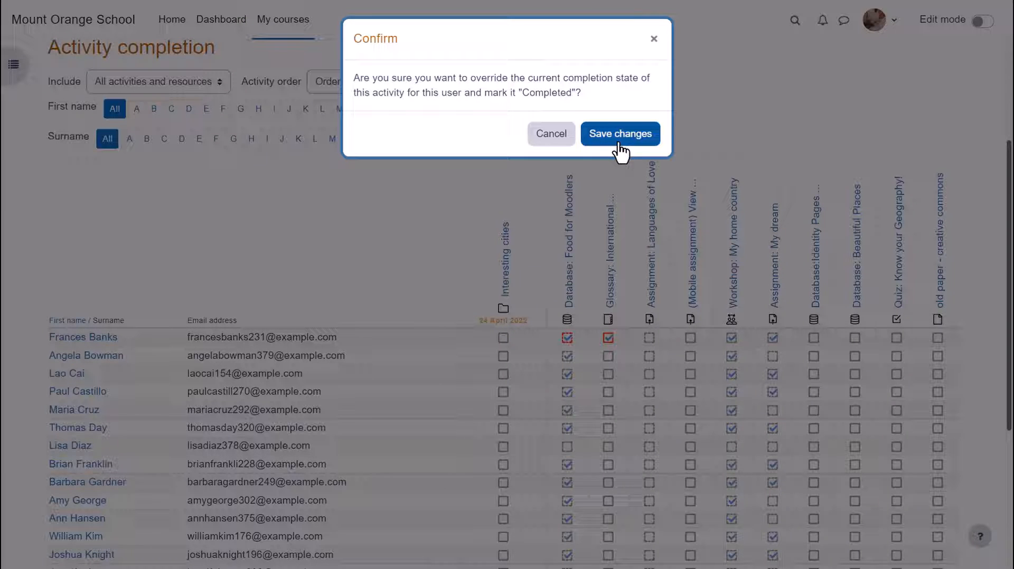
left_click(619, 133)
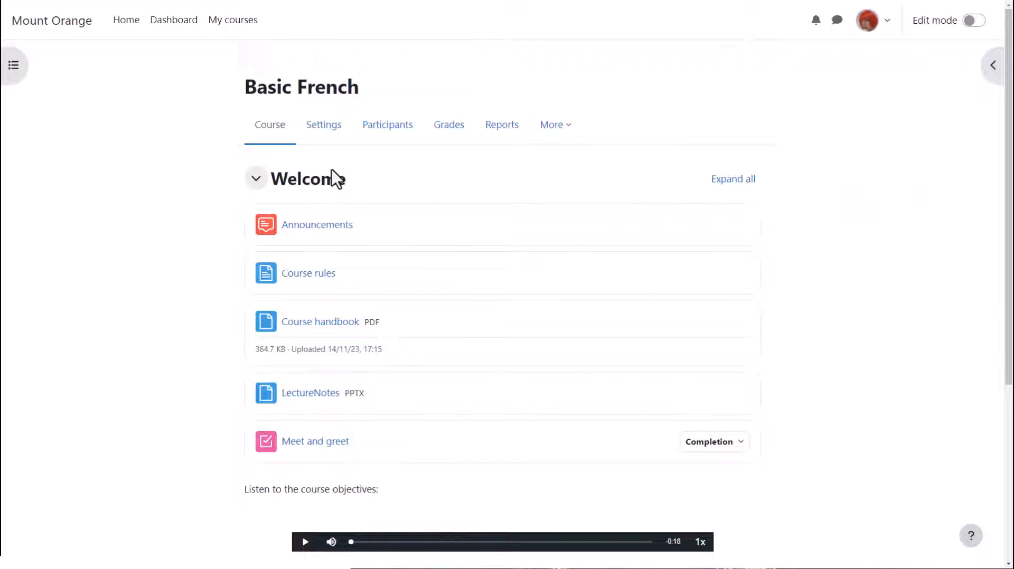
mouse_move(336, 158)
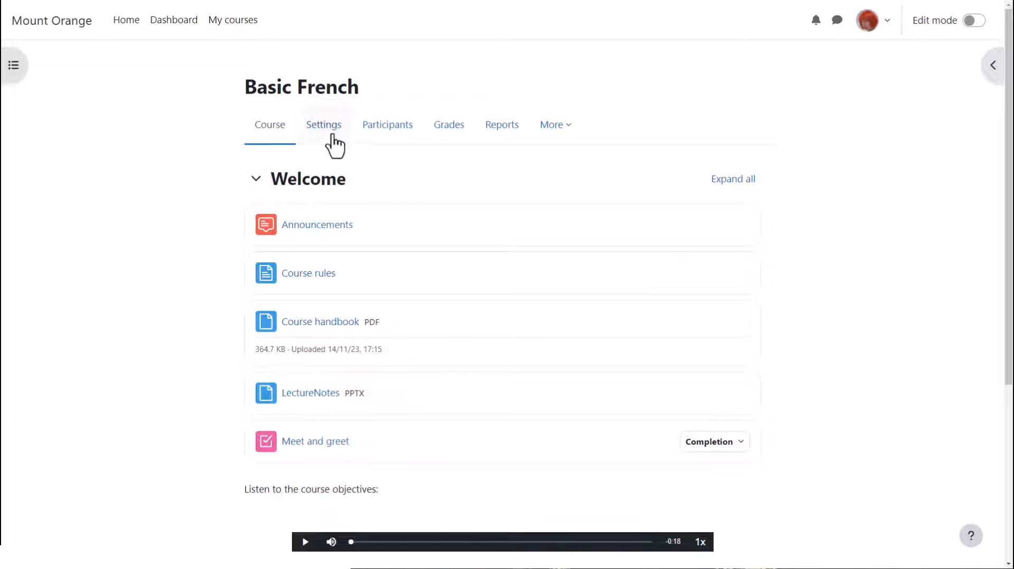
- Confirm Completion tracking is Yes for both options in Basic French settings, then save and display
left_click(323, 125)
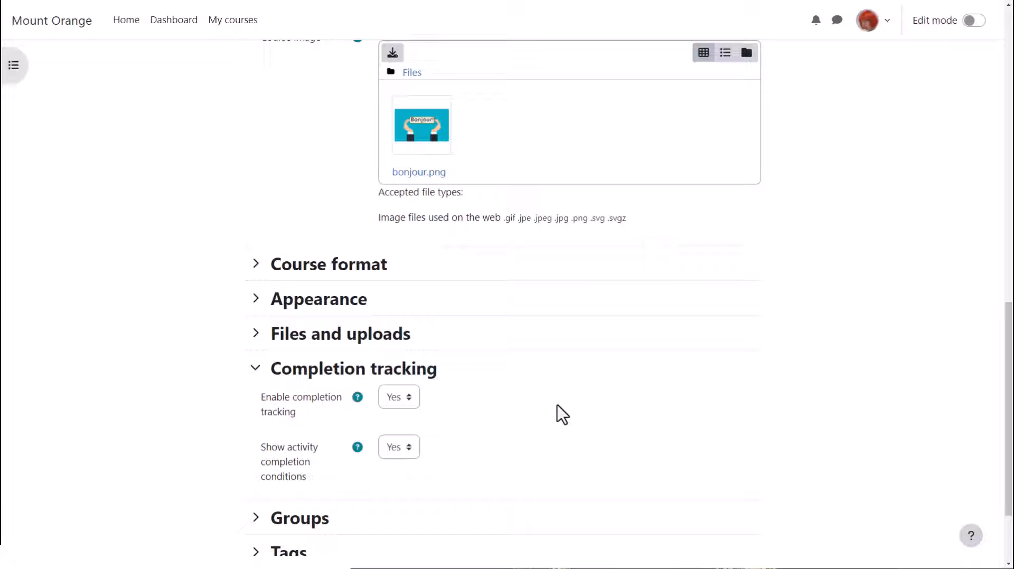
mouse_move(433, 418)
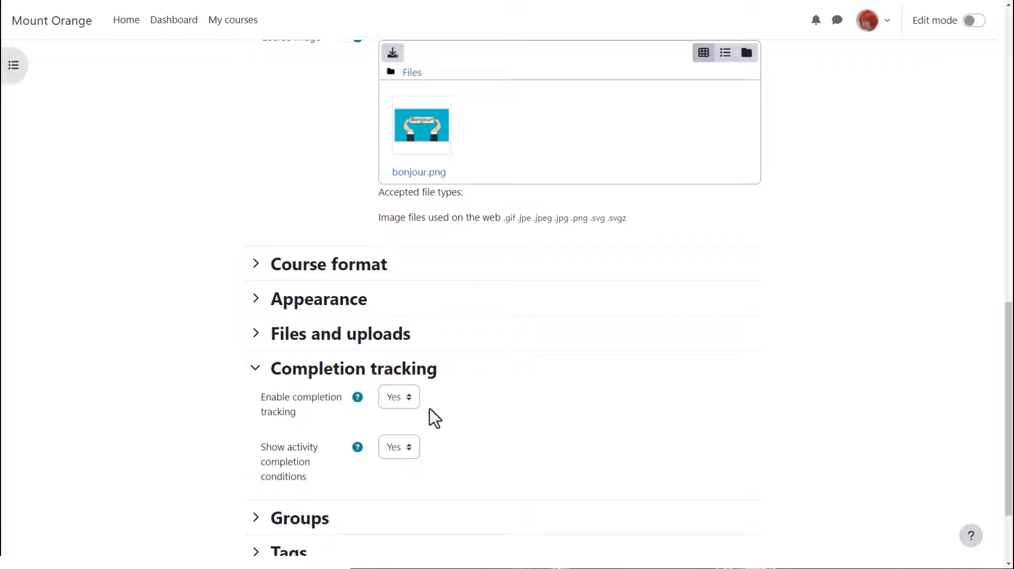
mouse_move(432, 447)
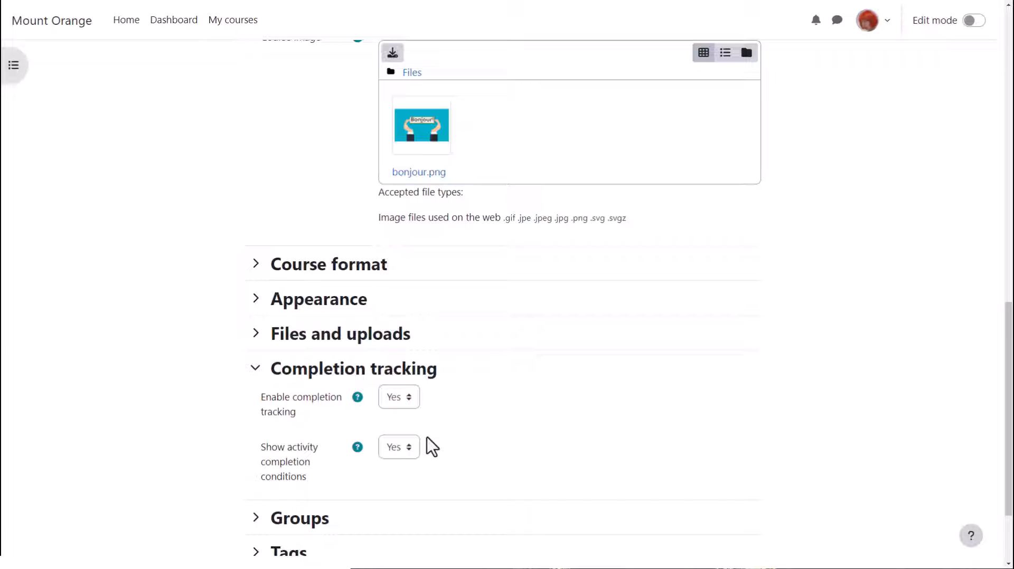
mouse_move(426, 453)
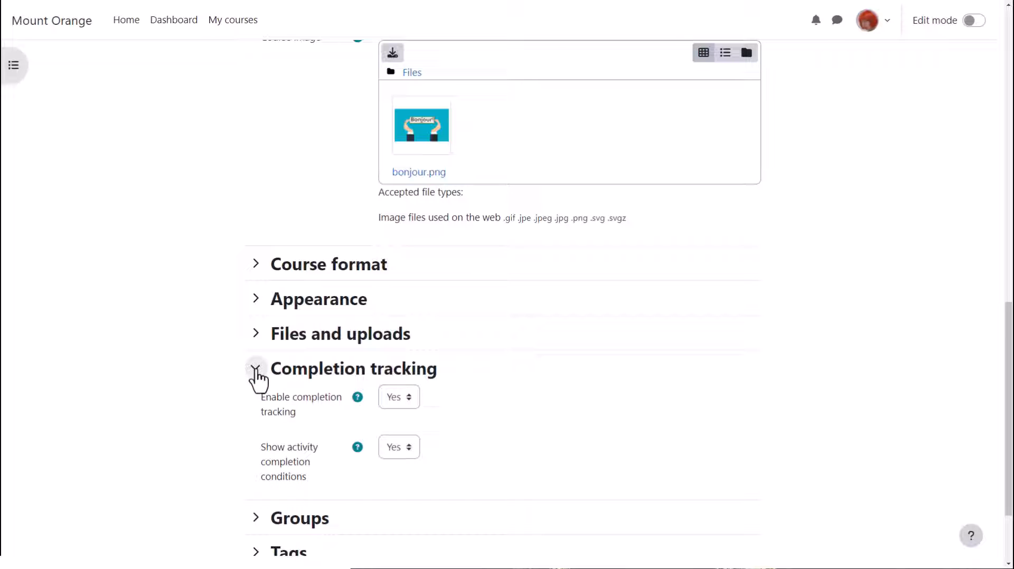
left_click(255, 369)
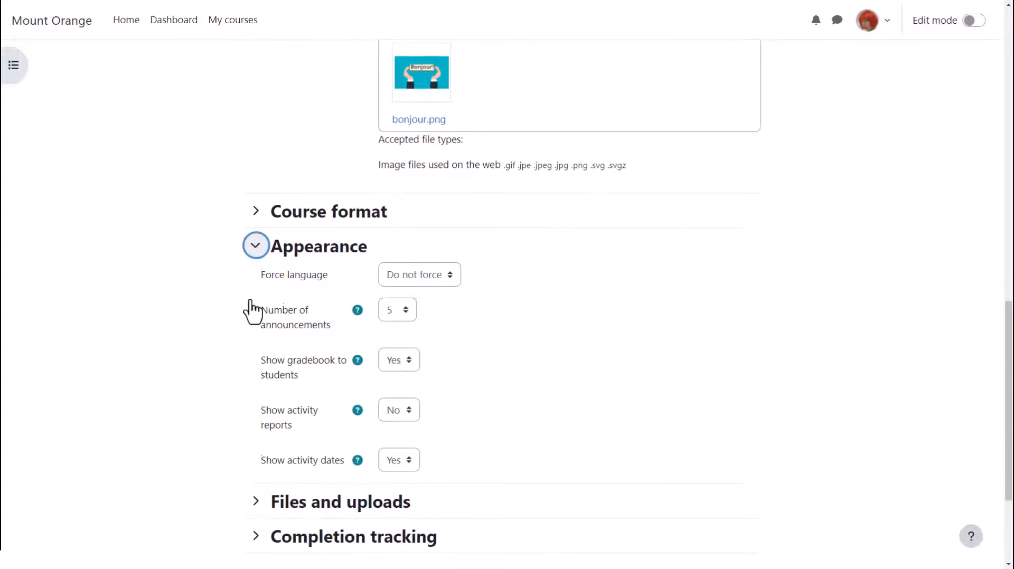
scroll("down", 3)
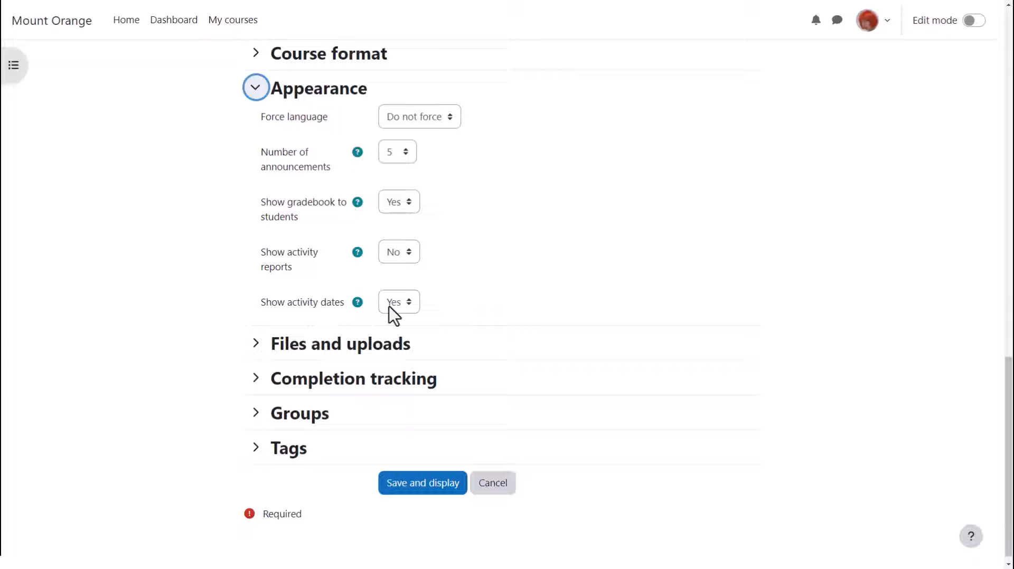
mouse_move(401, 324)
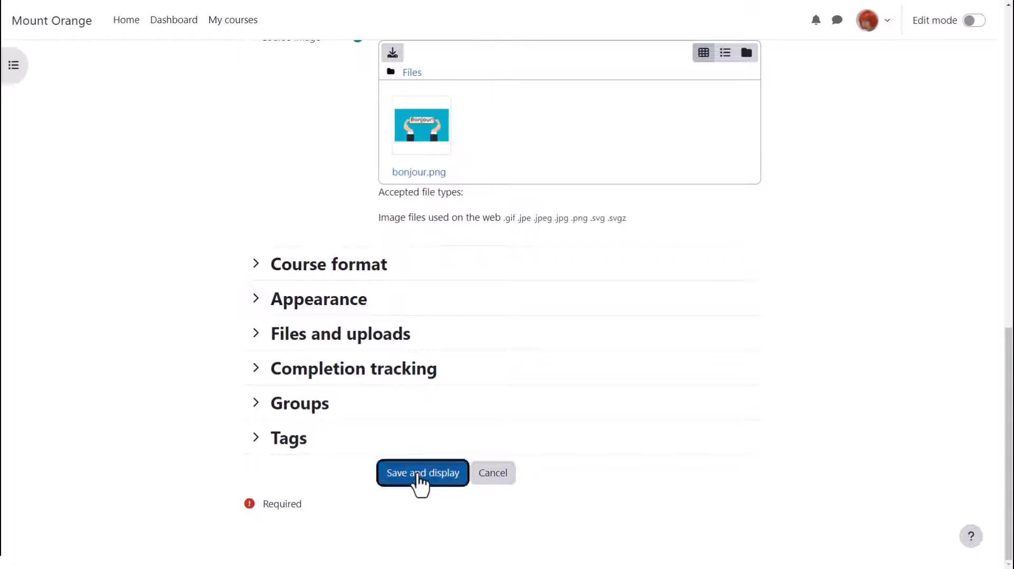
left_click(423, 473)
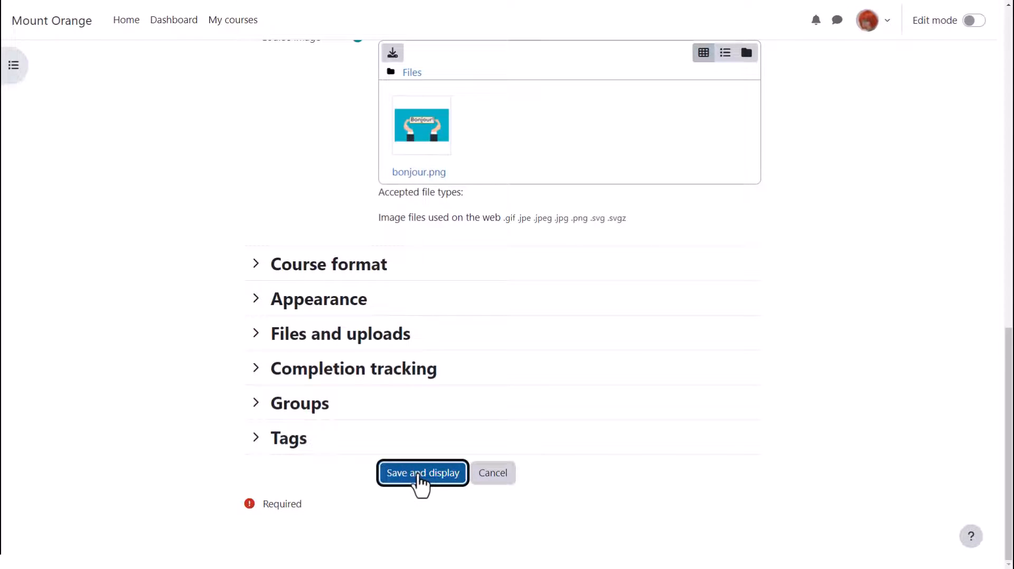
left_click(423, 473)
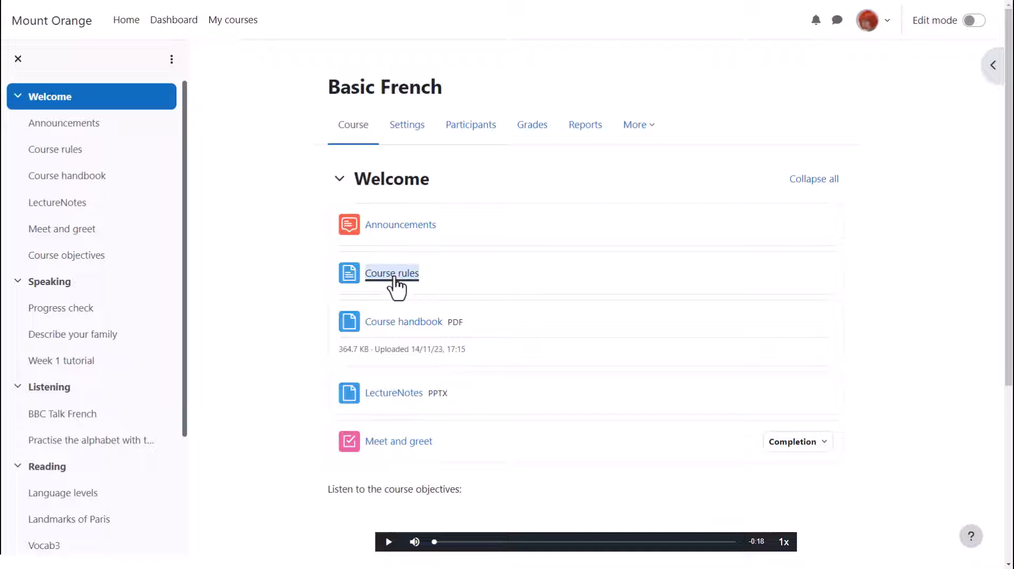
- In Course rules settings, choose Add requirements for automatic completion instead of manual marking
left_click(392, 273)
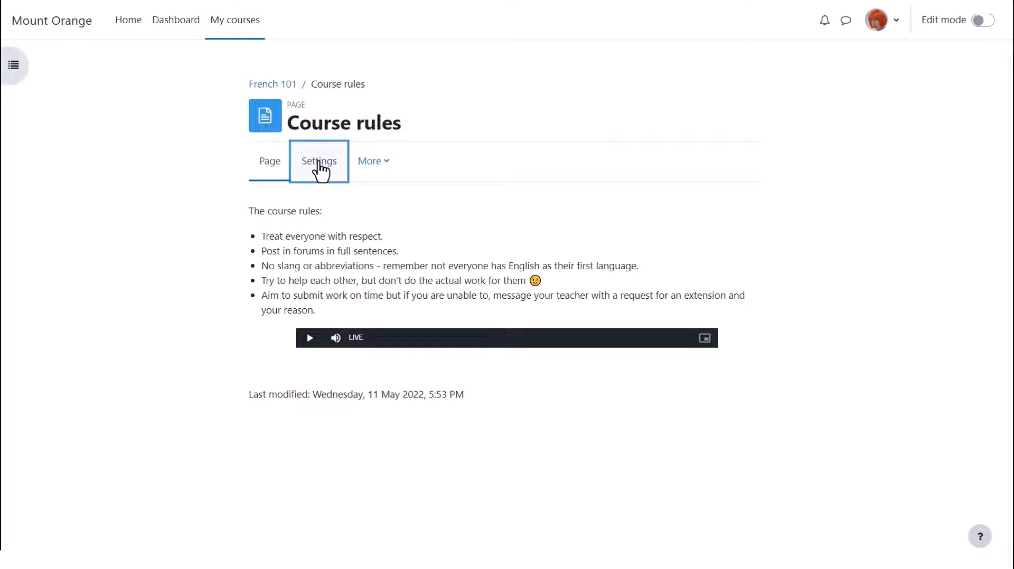
left_click(319, 160)
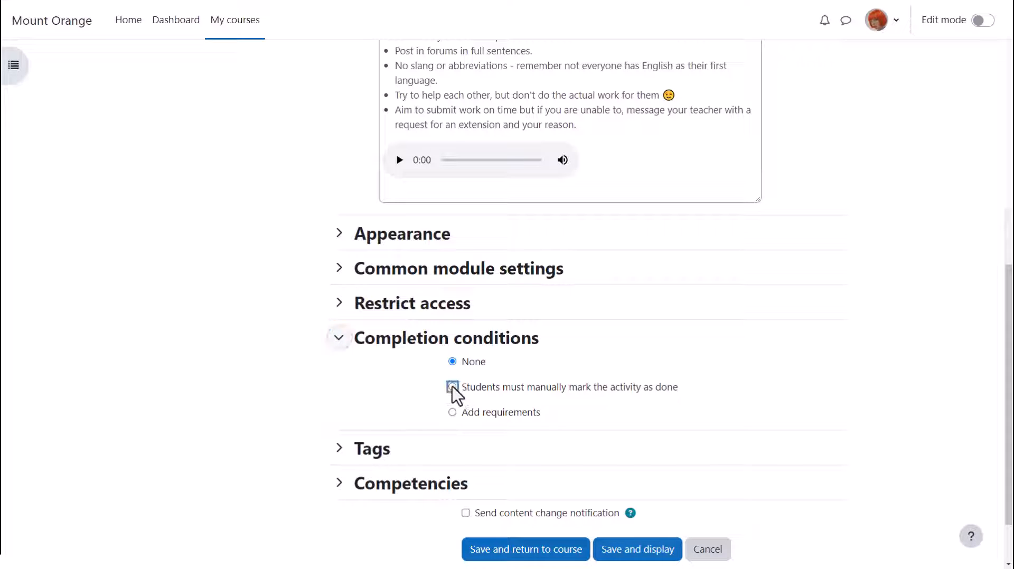
left_click(452, 386)
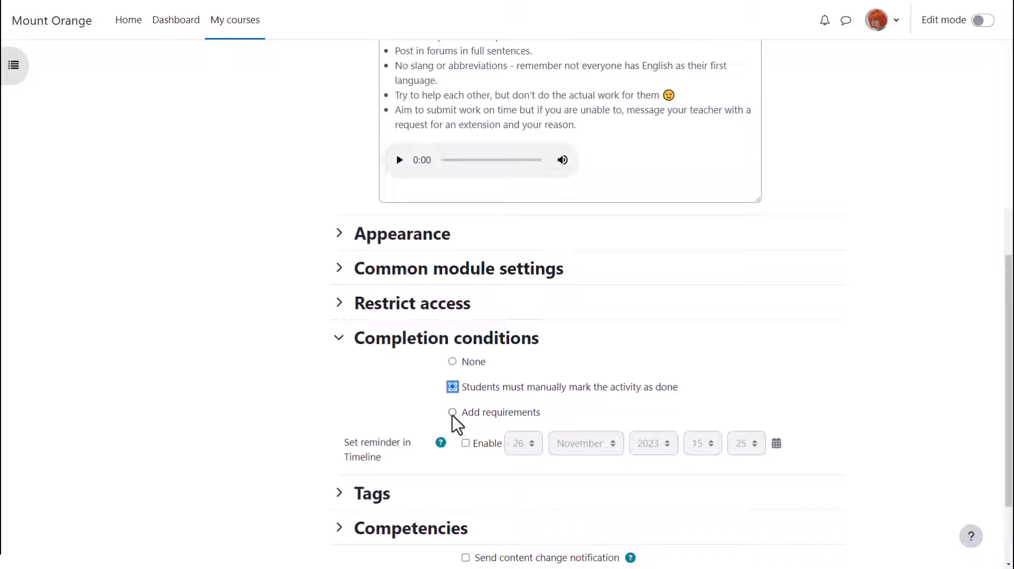
left_click(453, 412)
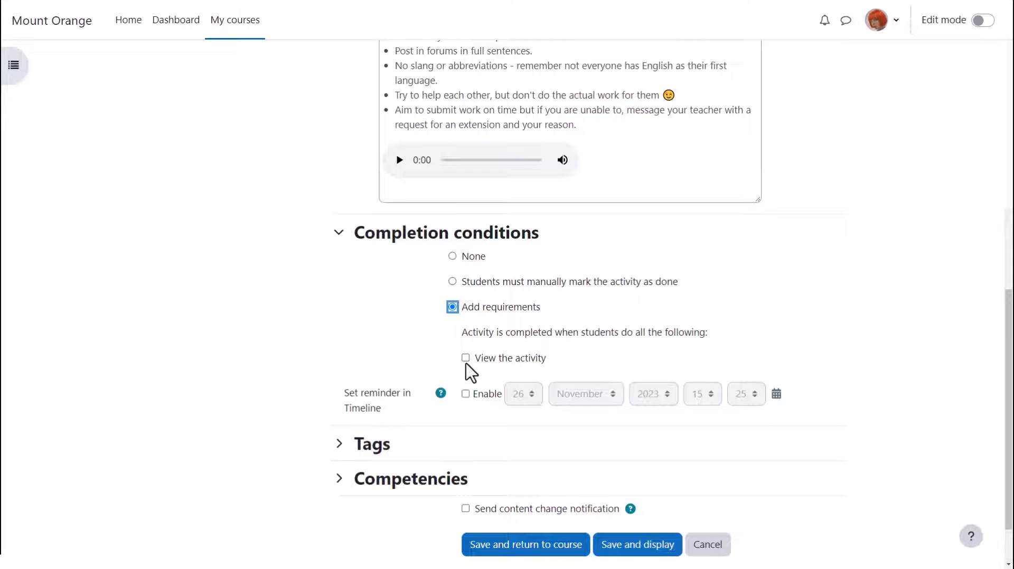
left_click(452, 306)
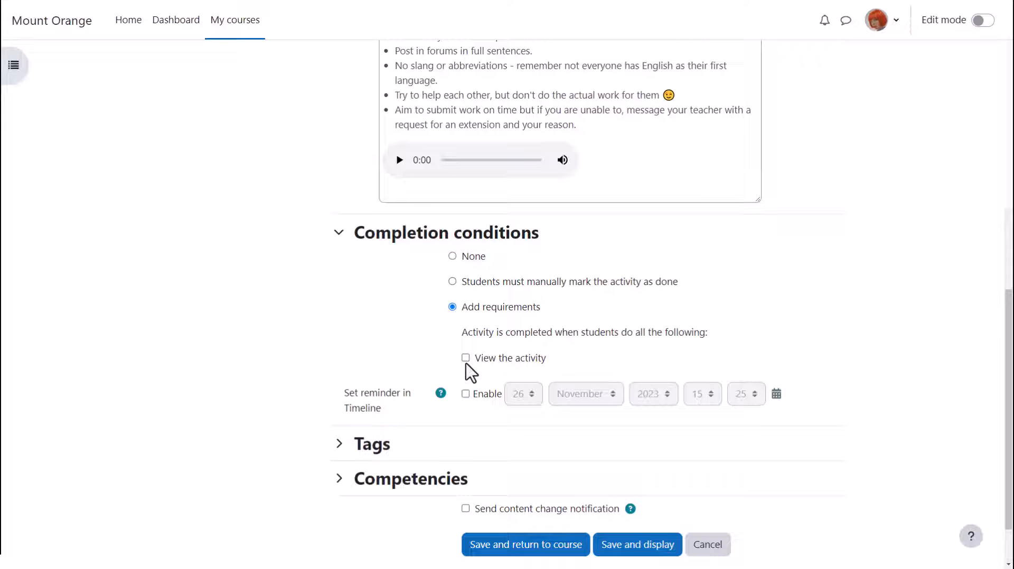
- Require viewing the activity with a December Timeline reminder and save back to the course
left_click(465, 358)
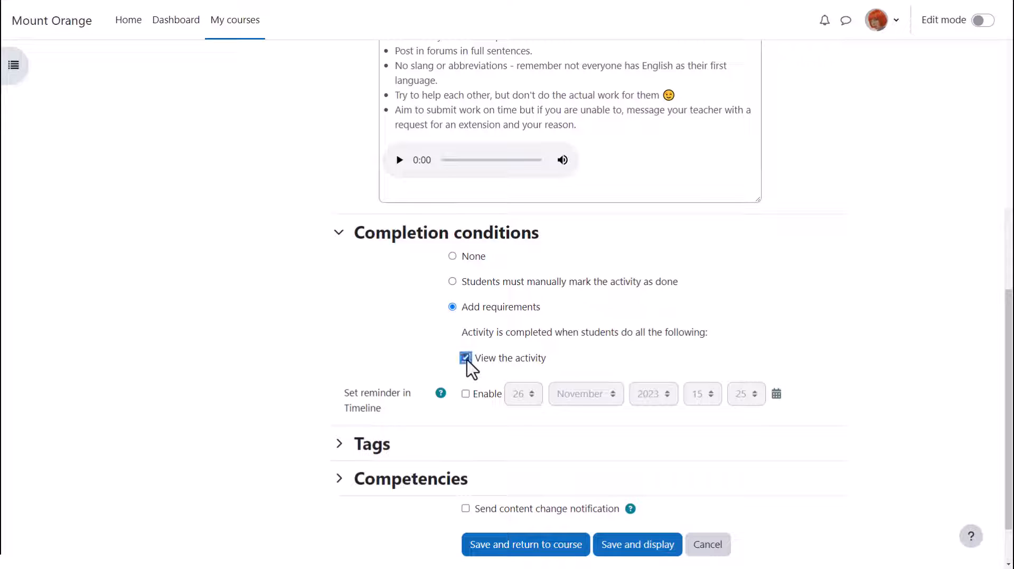
left_click(465, 393)
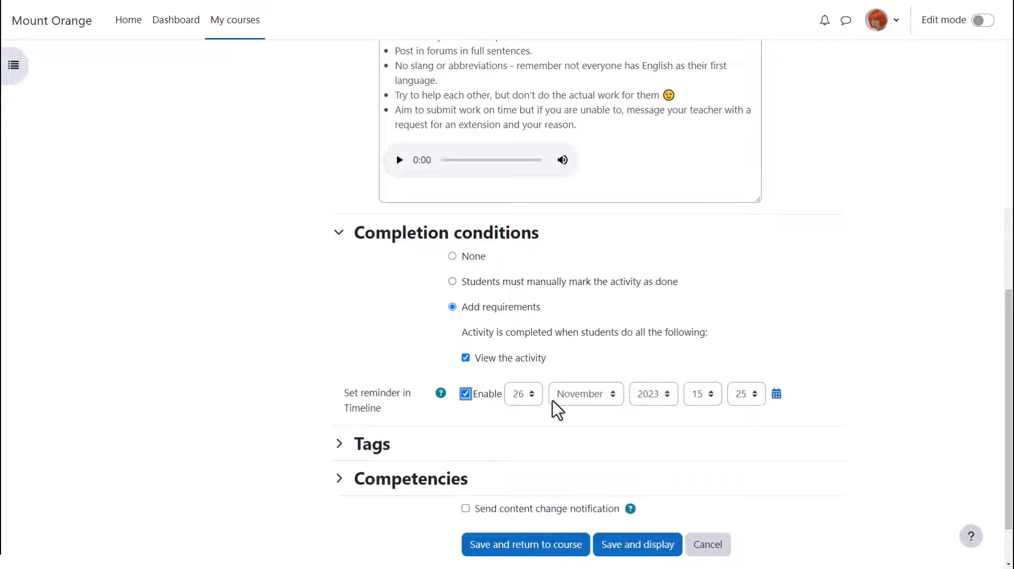
left_click(581, 394)
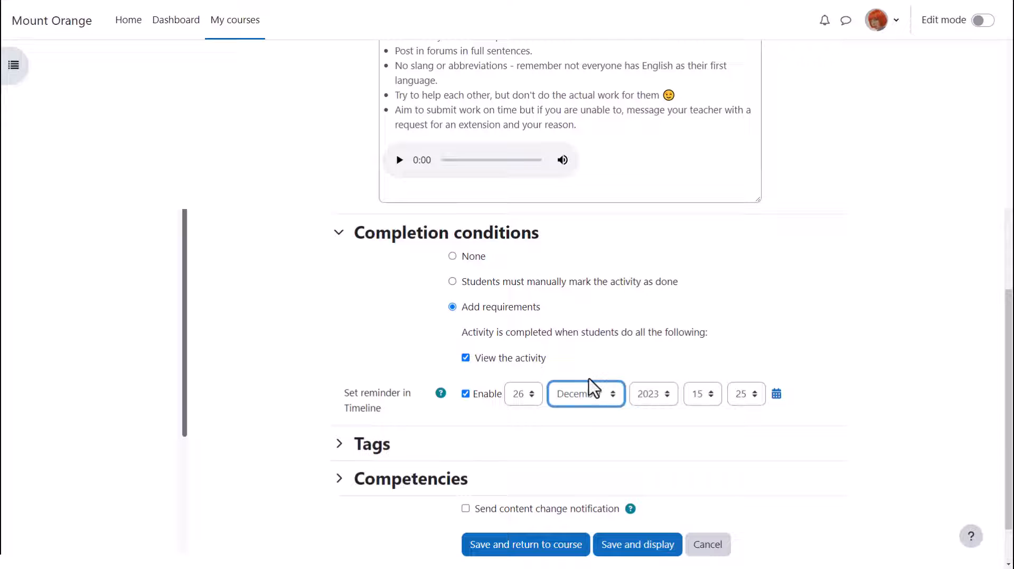
left_click(525, 544)
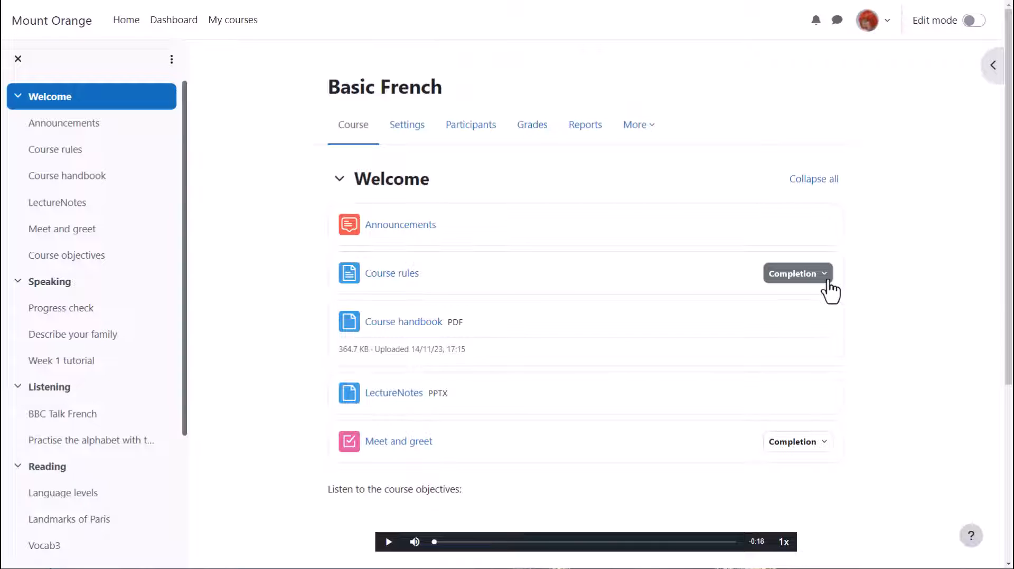
- Check the Course rules completion requirement, enable Edit mode and add the Introduce yourself! forum to Welcome
left_click(797, 272)
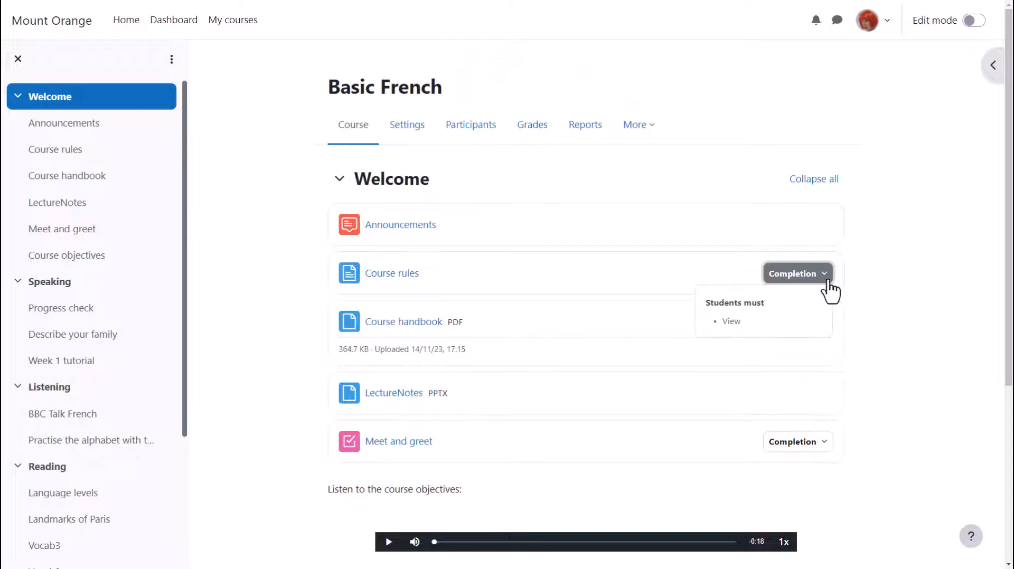
mouse_move(820, 323)
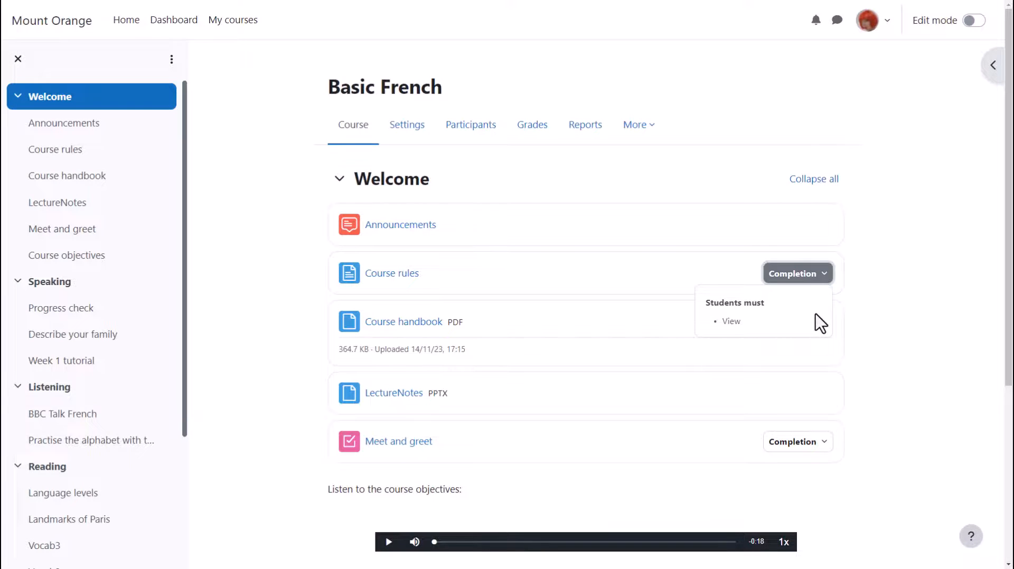
left_click(974, 20)
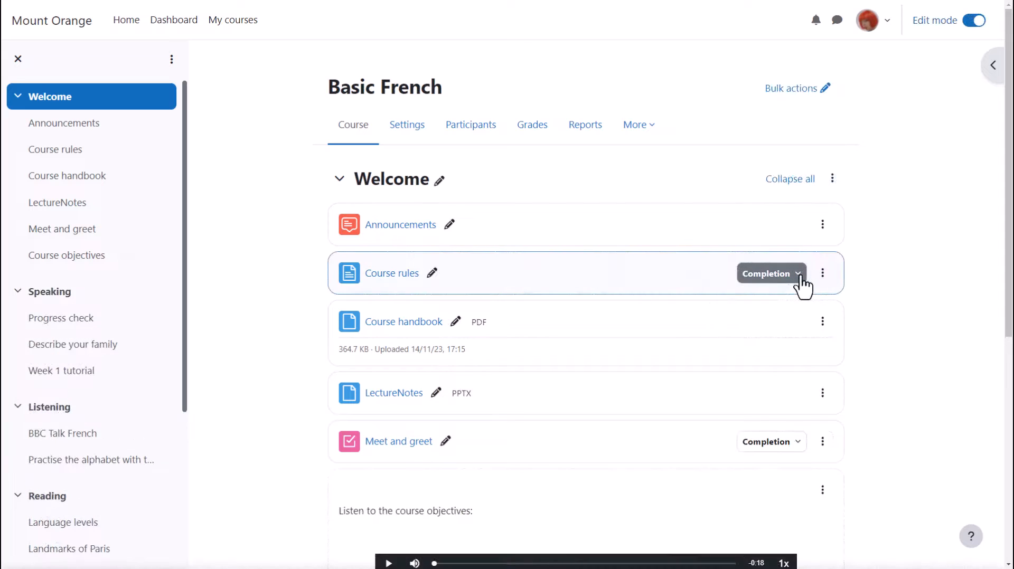
left_click(766, 272)
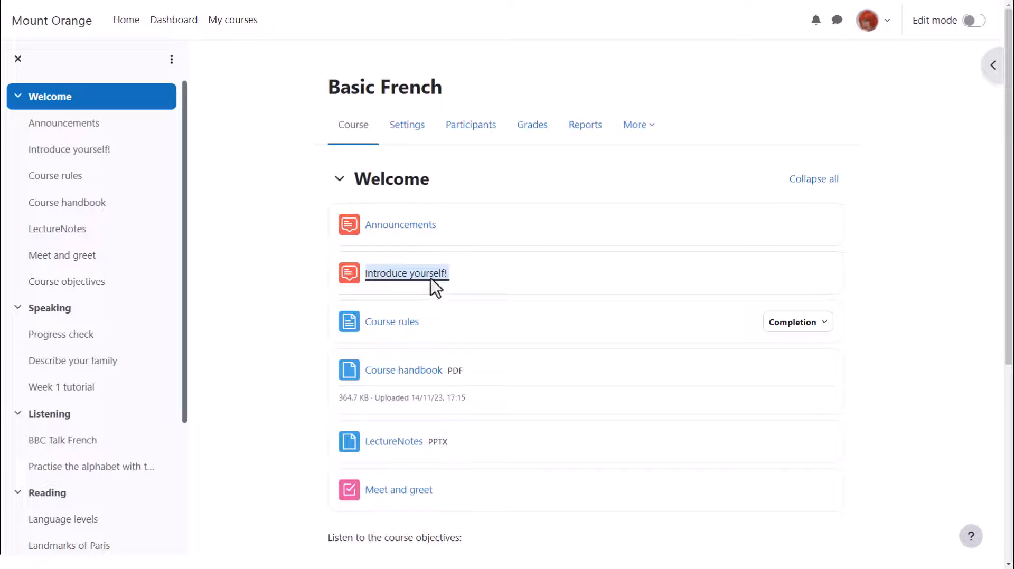
- Set the forum to complete after 1 discussion or reply via Add requirements and save to the course
left_click(406, 272)
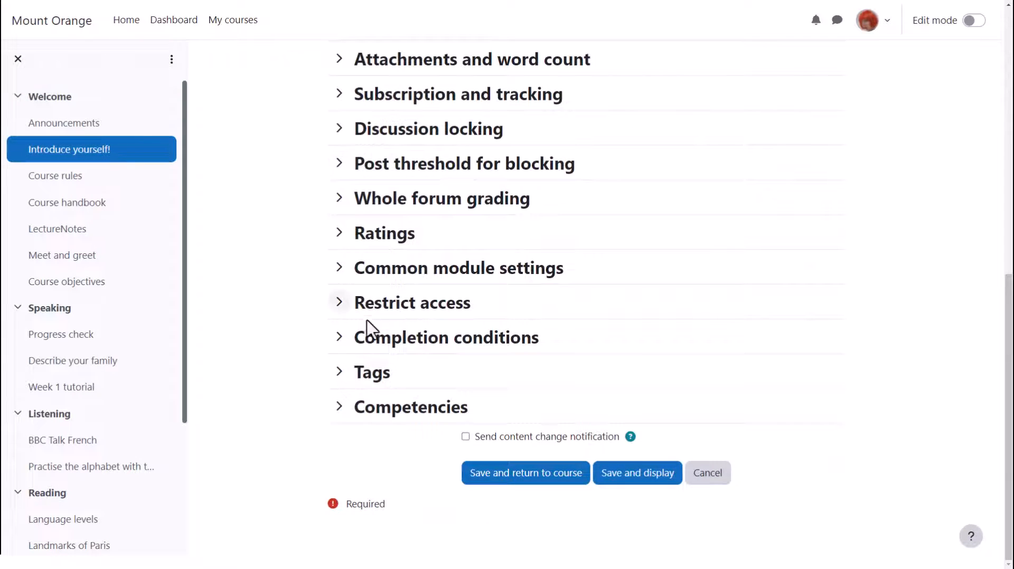
left_click(339, 337)
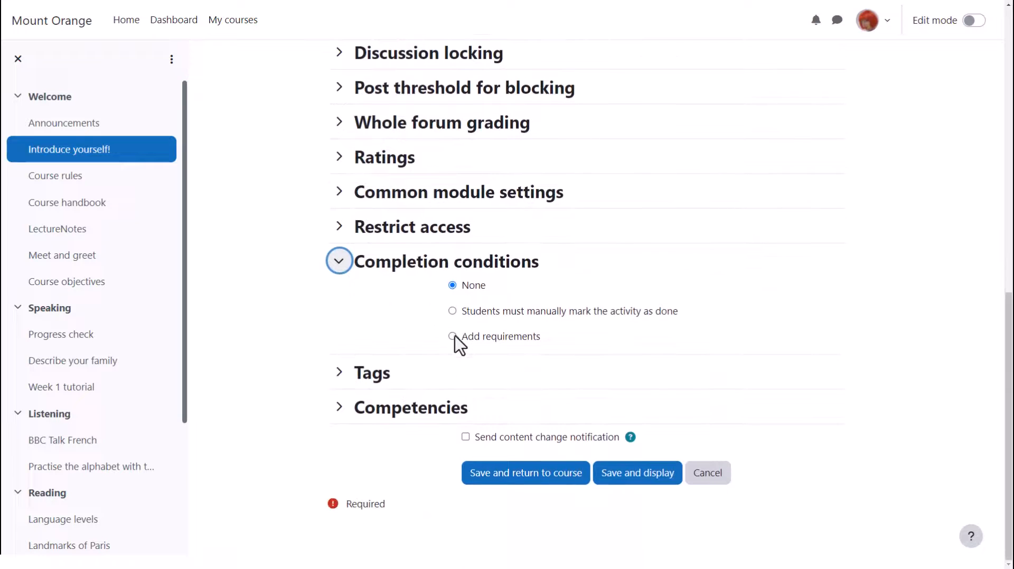
left_click(454, 336)
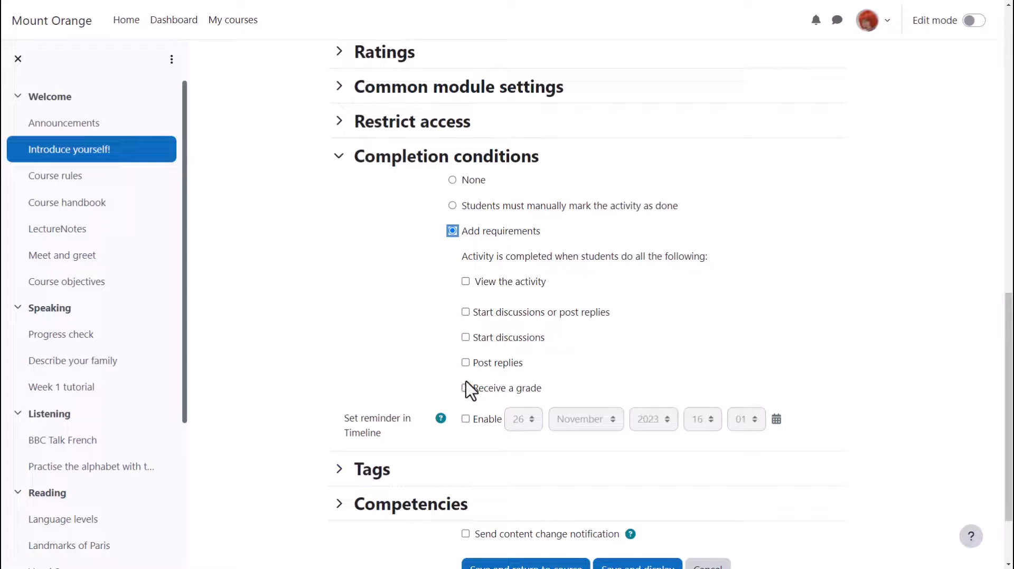
left_click(465, 318)
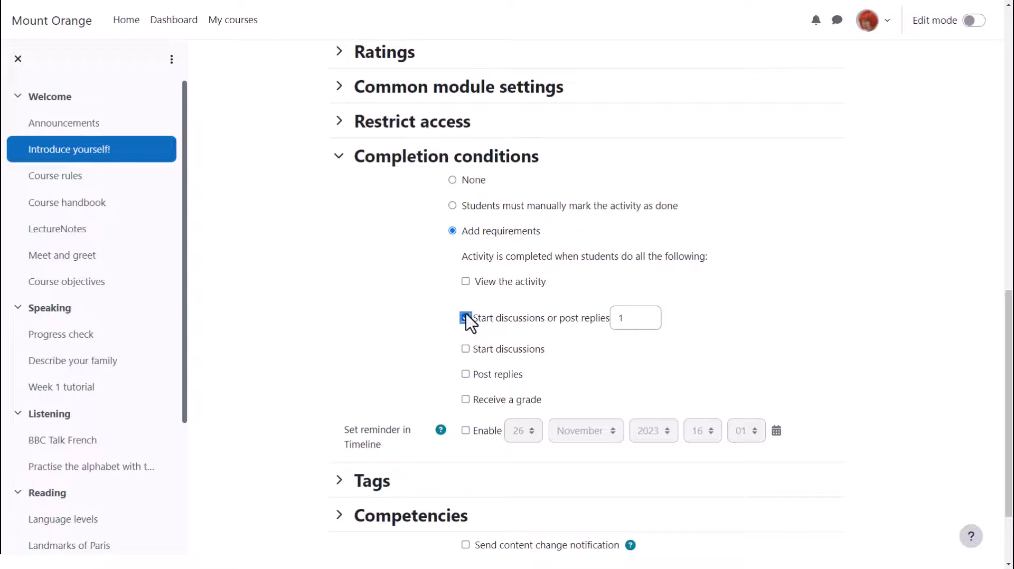
left_click(464, 318)
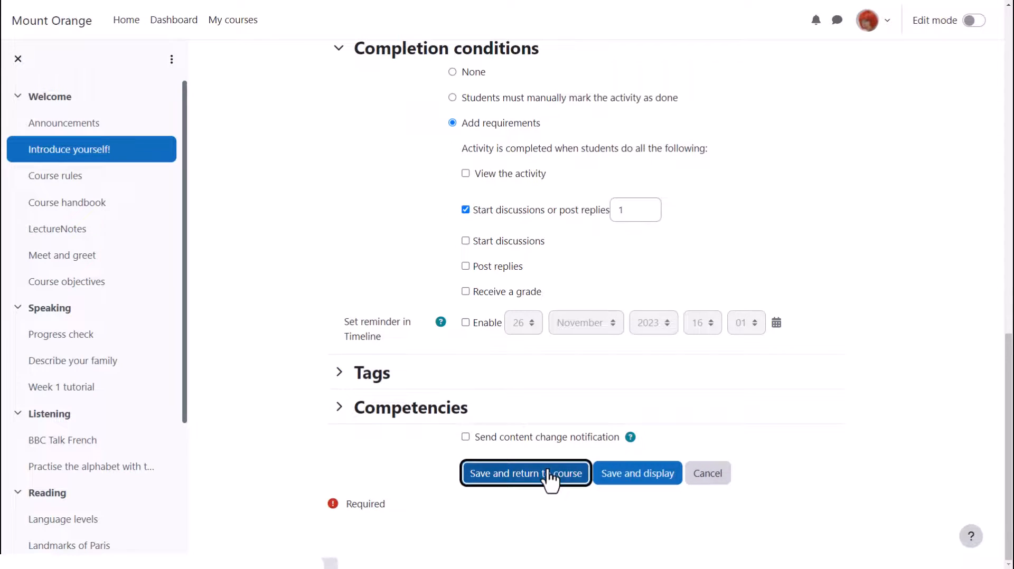
left_click(525, 473)
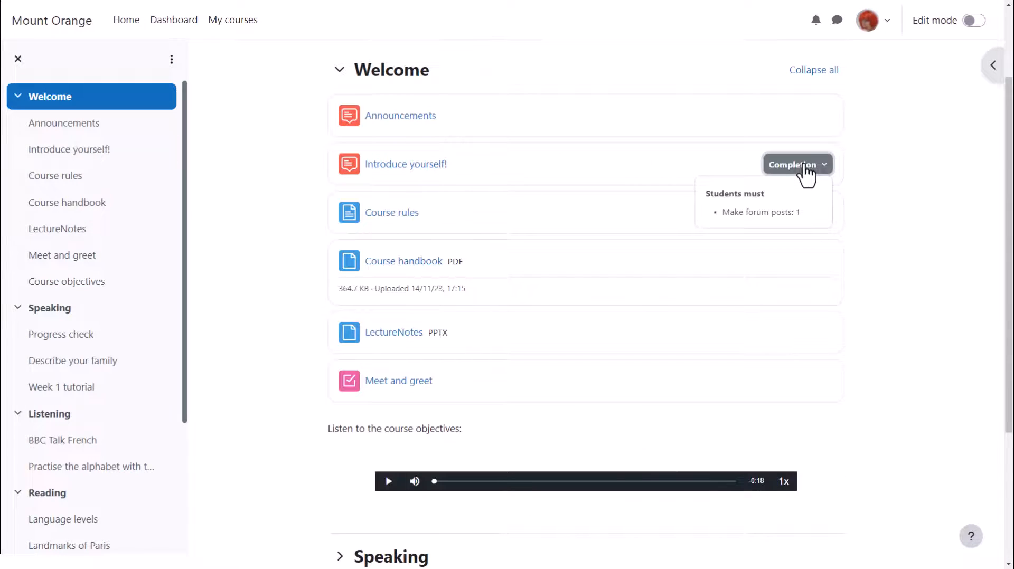
left_click(638, 125)
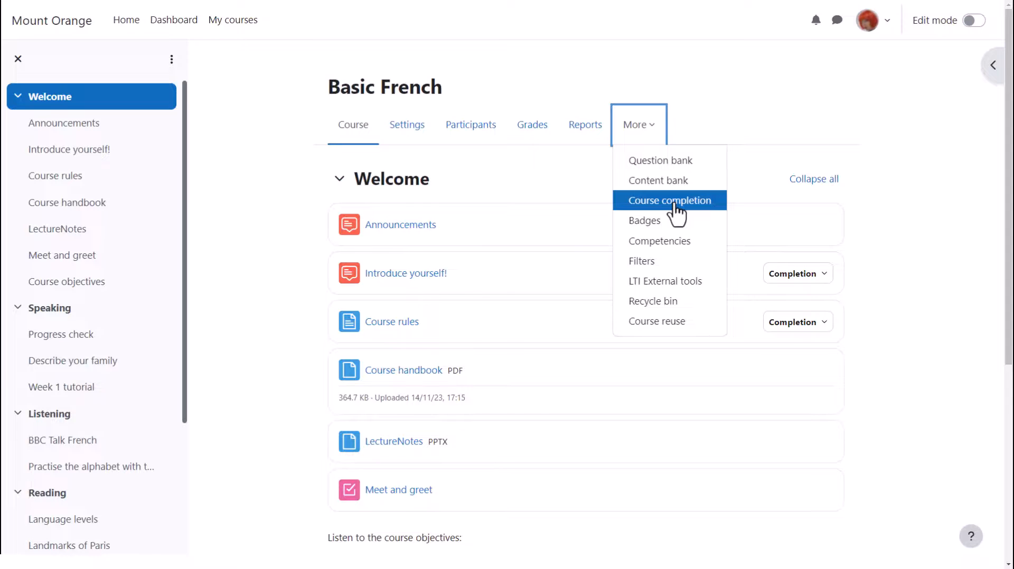
- Go to More > Course completion and list the related completion settings pages
left_click(670, 199)
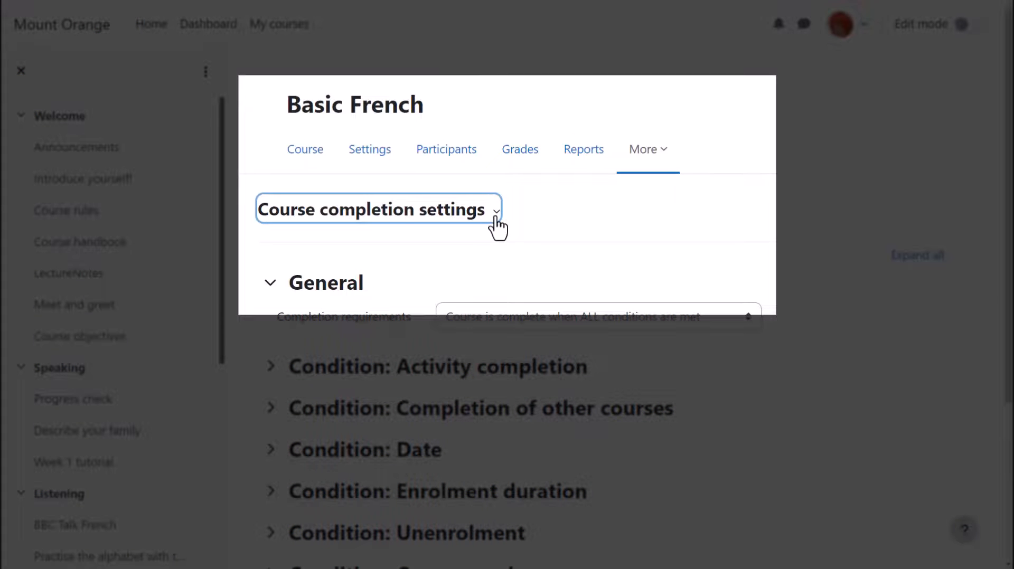
left_click(378, 209)
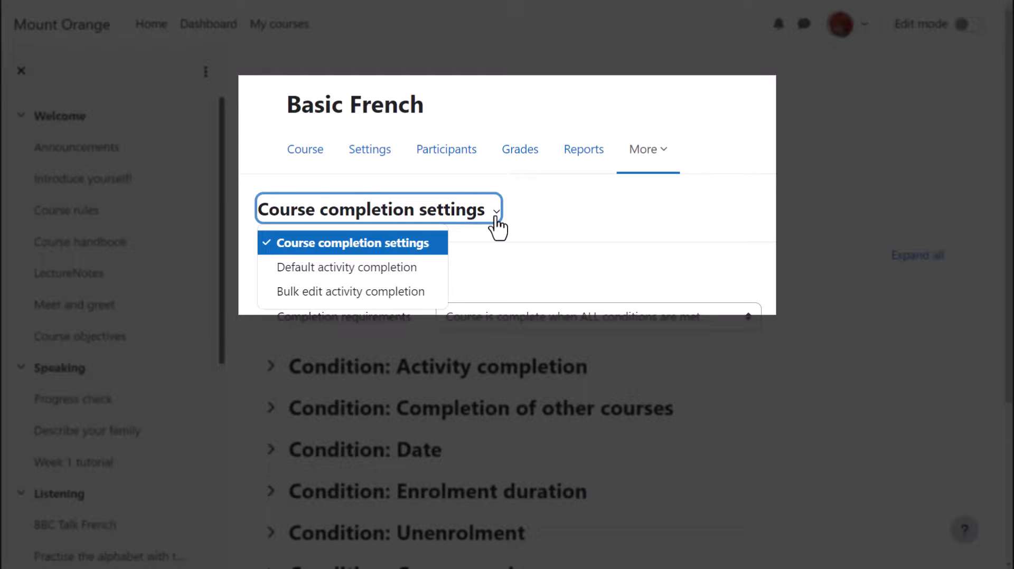
mouse_move(347, 267)
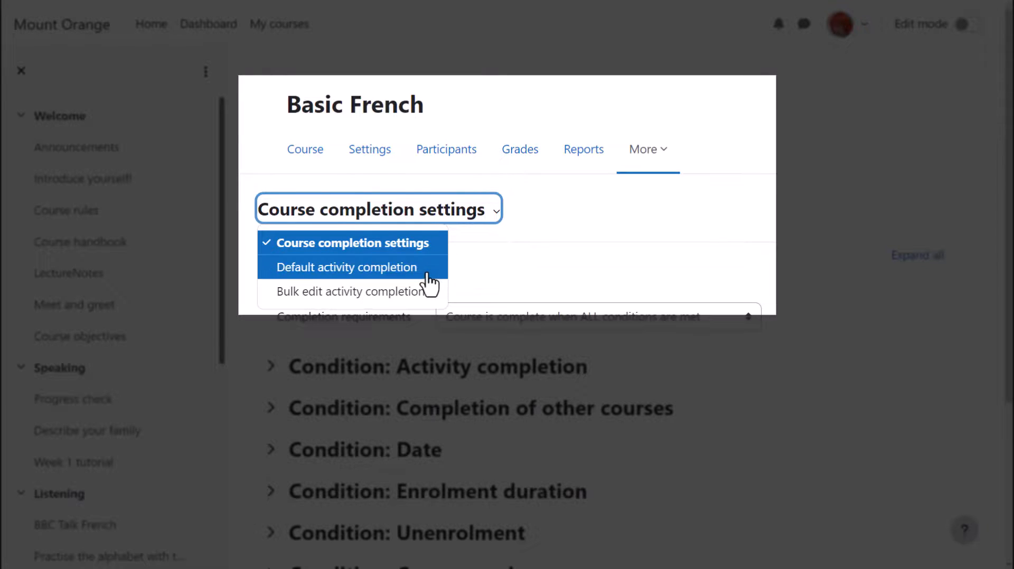